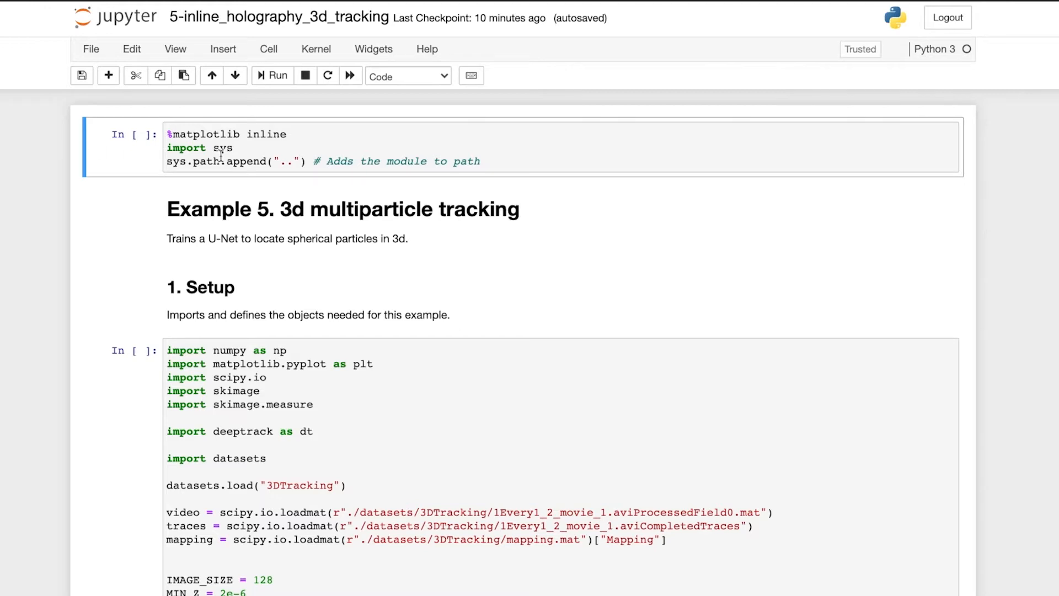
# Run the setup imports and highlight IMAGE_SIZE and the MIN_Z to PIXEL_SCALE constants
pyautogui.scroll(-3)
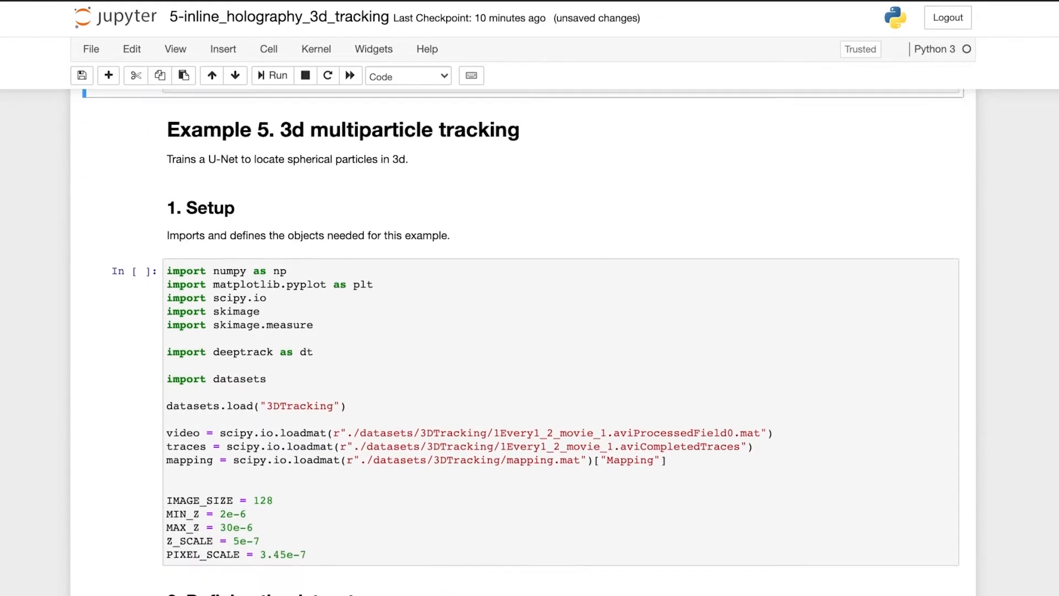
pyautogui.click(271, 75)
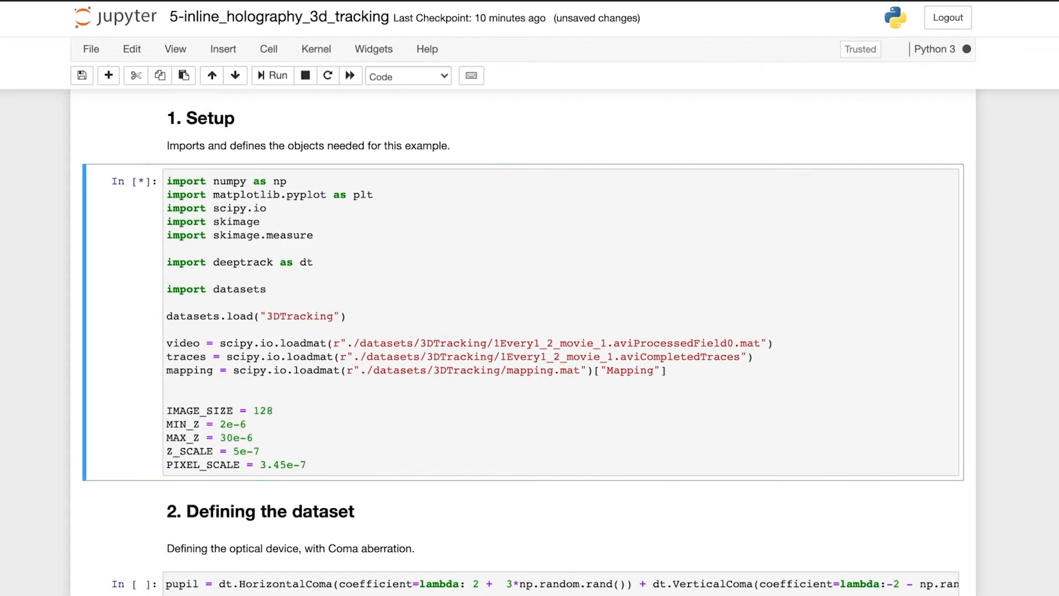
pyautogui.scroll(-3)
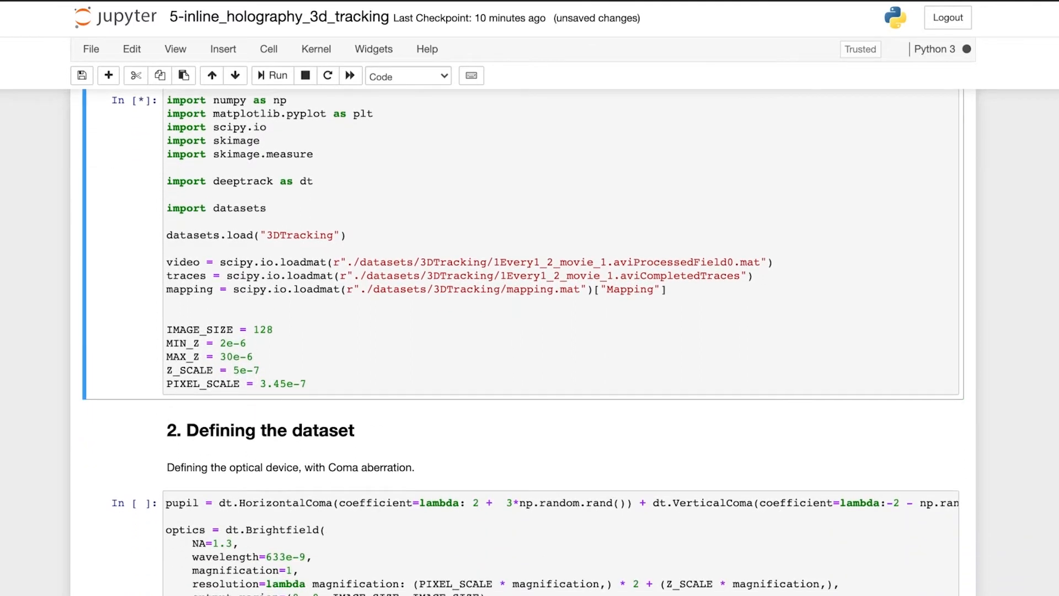
pyautogui.doubleClick(199, 329)
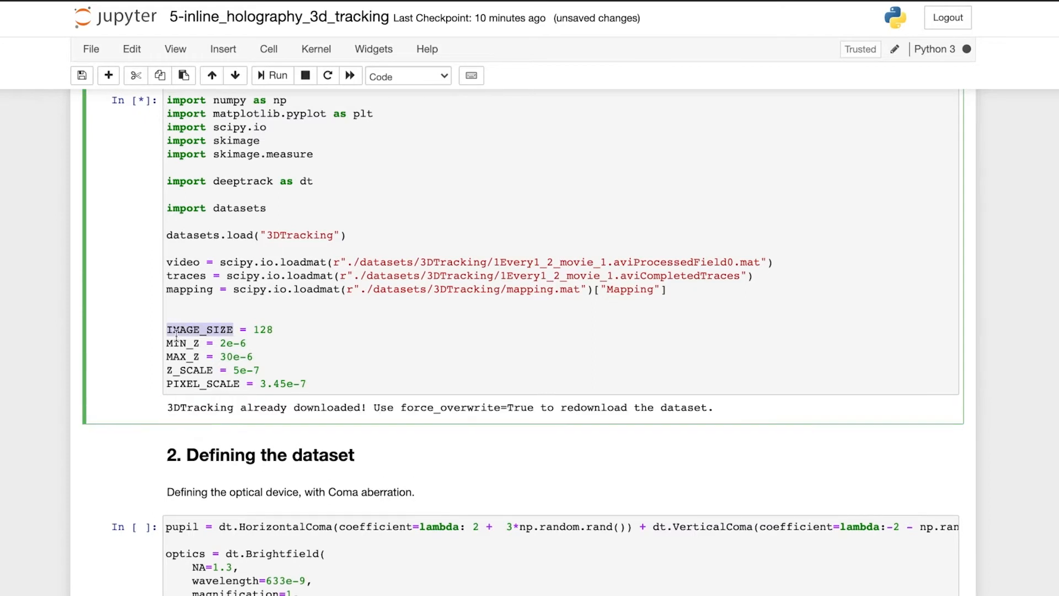
pyautogui.moveTo(166, 330); pyautogui.dragTo(305, 384)
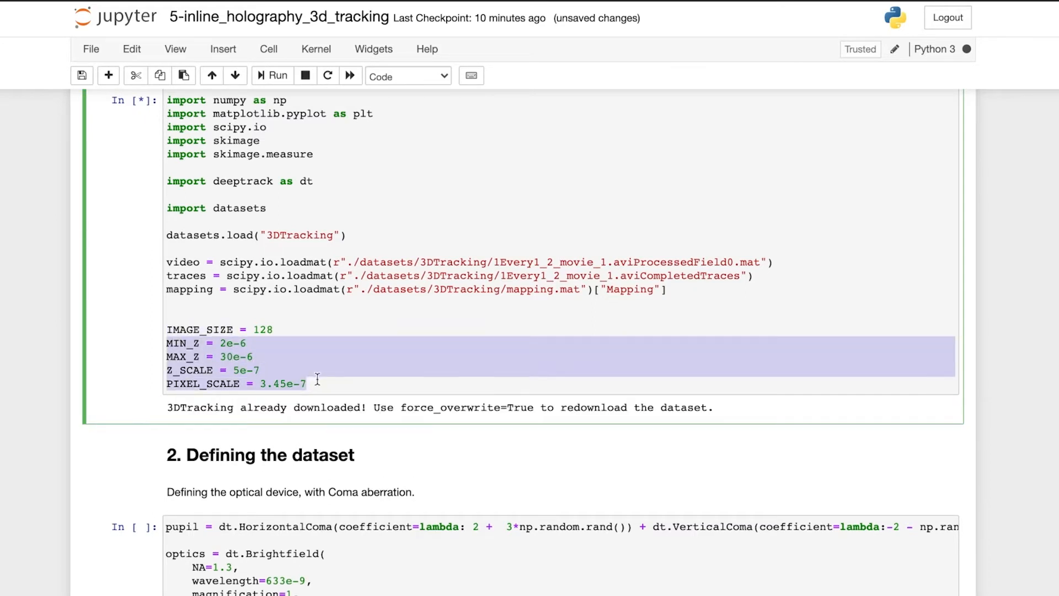
pyautogui.scroll(-3)
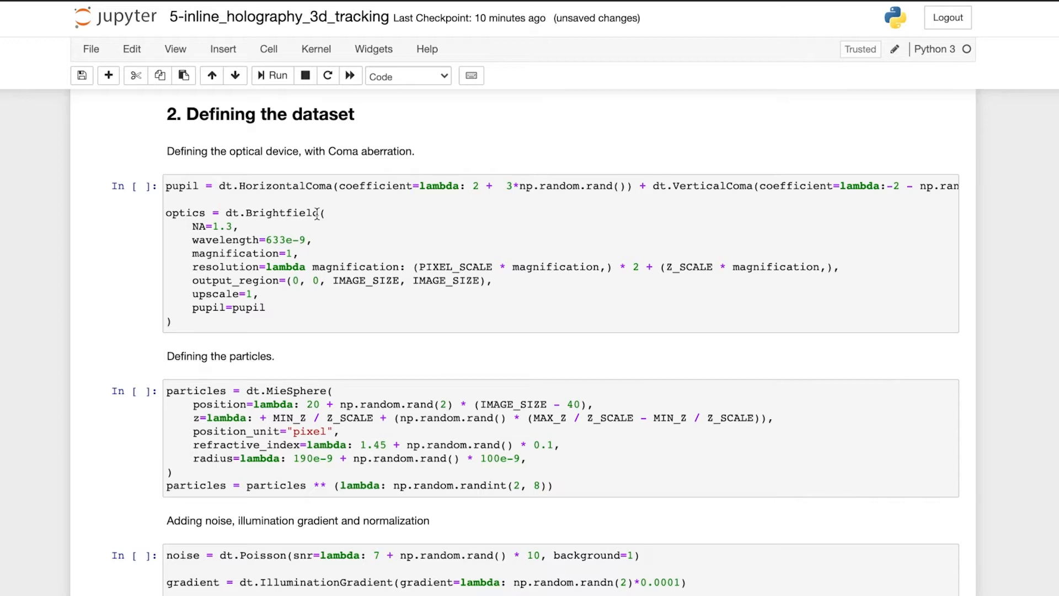
# Highlight NA and magnification in the optical device cell and run it
pyautogui.doubleClick(285, 185)
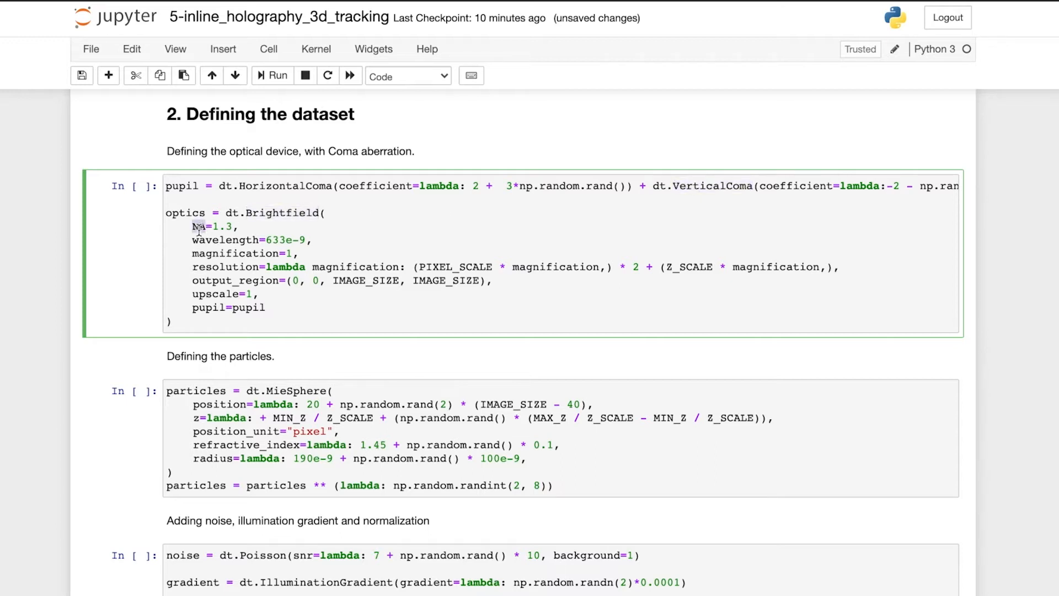
pyautogui.doubleClick(227, 239)
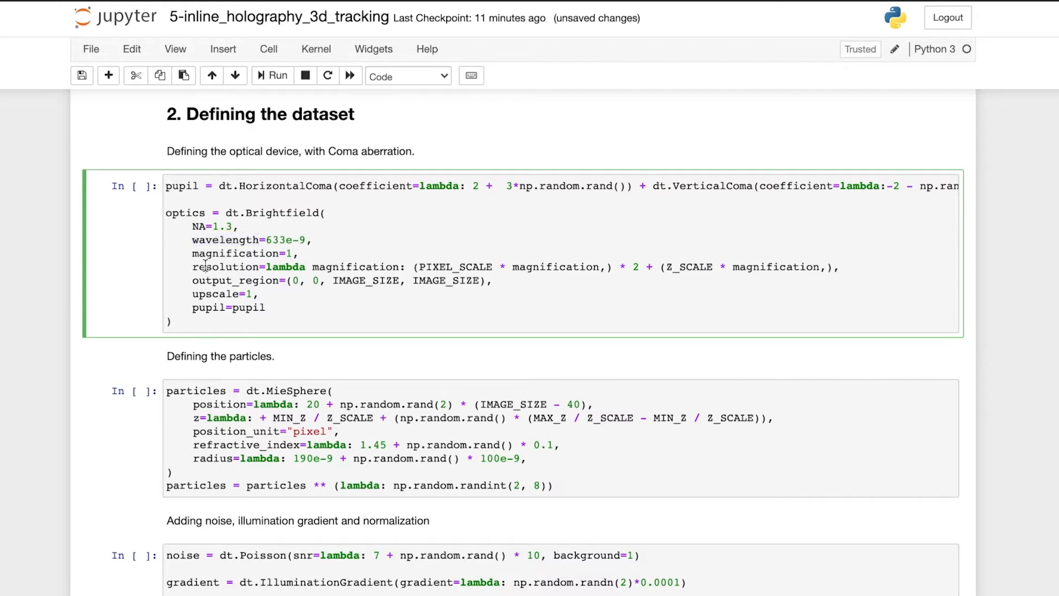
pyautogui.doubleClick(234, 253)
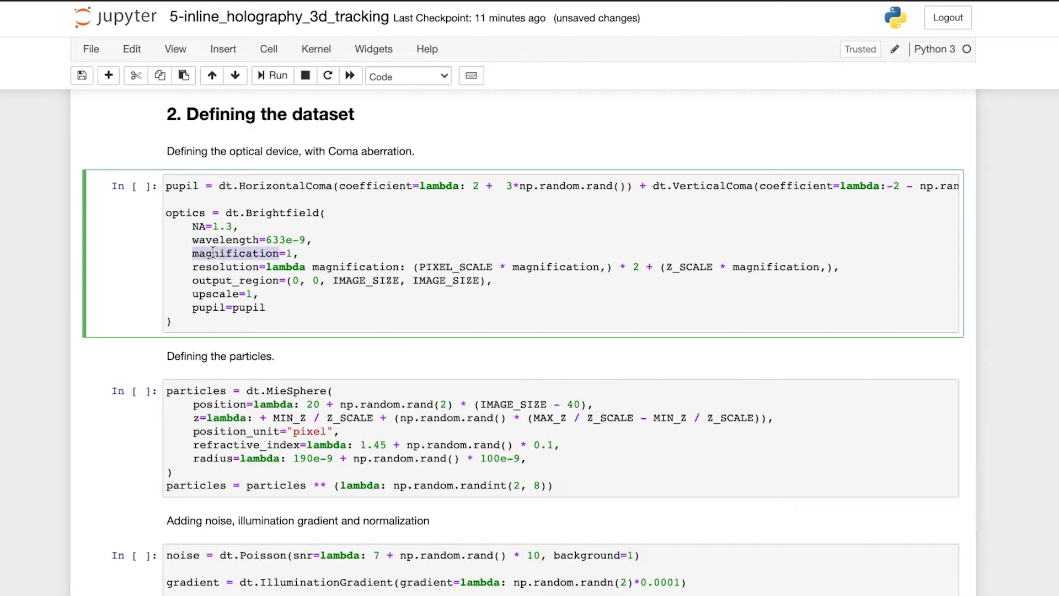
pyautogui.click(271, 75)
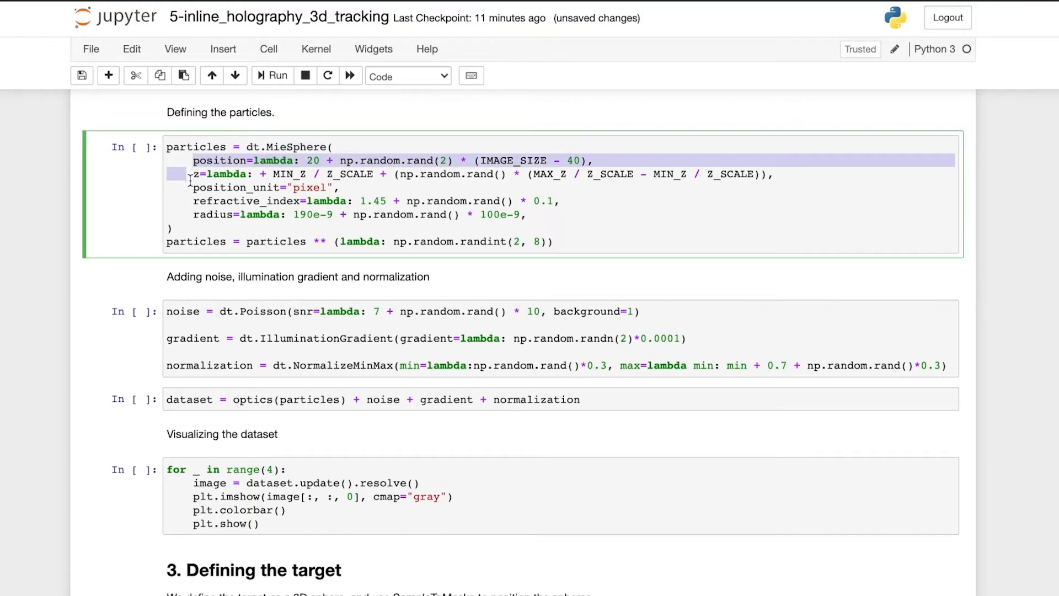
# Highlight the pixel unit, then run the particle, noise and dataset cells through In [6]
pyautogui.doubleClick(310, 187)
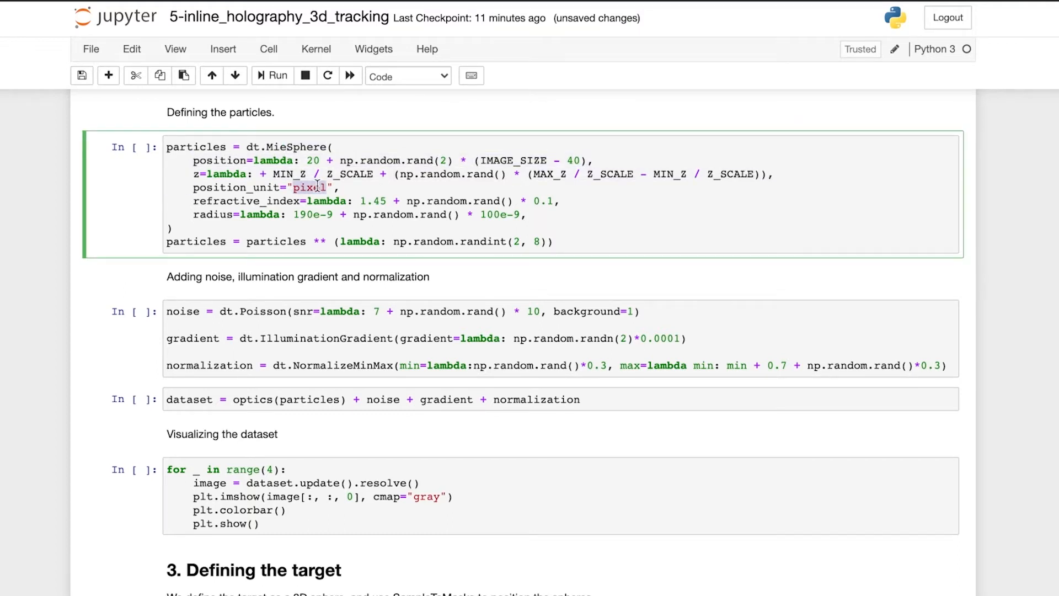
pyautogui.doubleClick(214, 214)
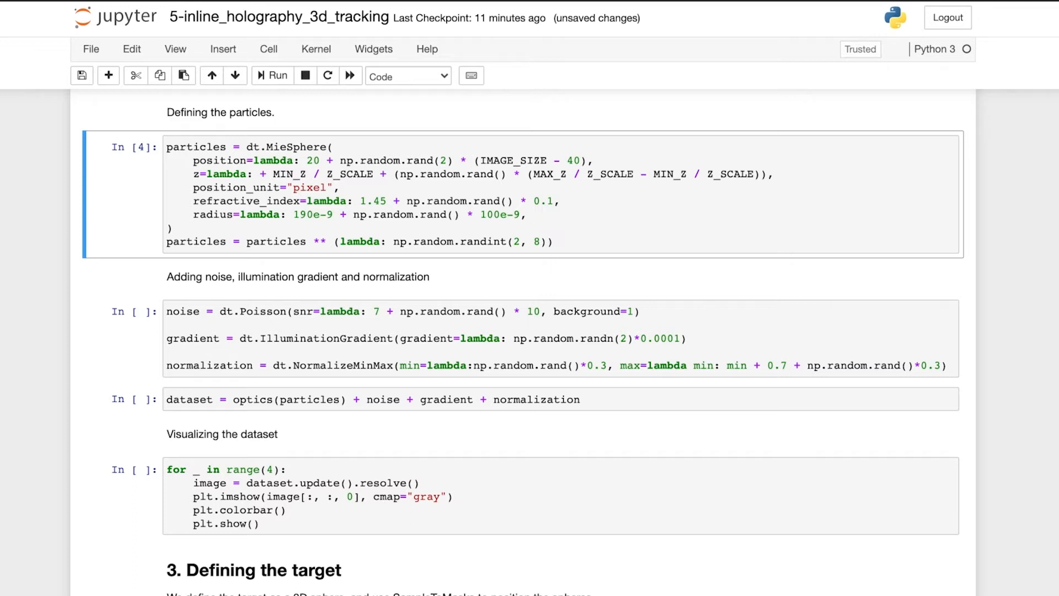
pyautogui.scroll(-3)
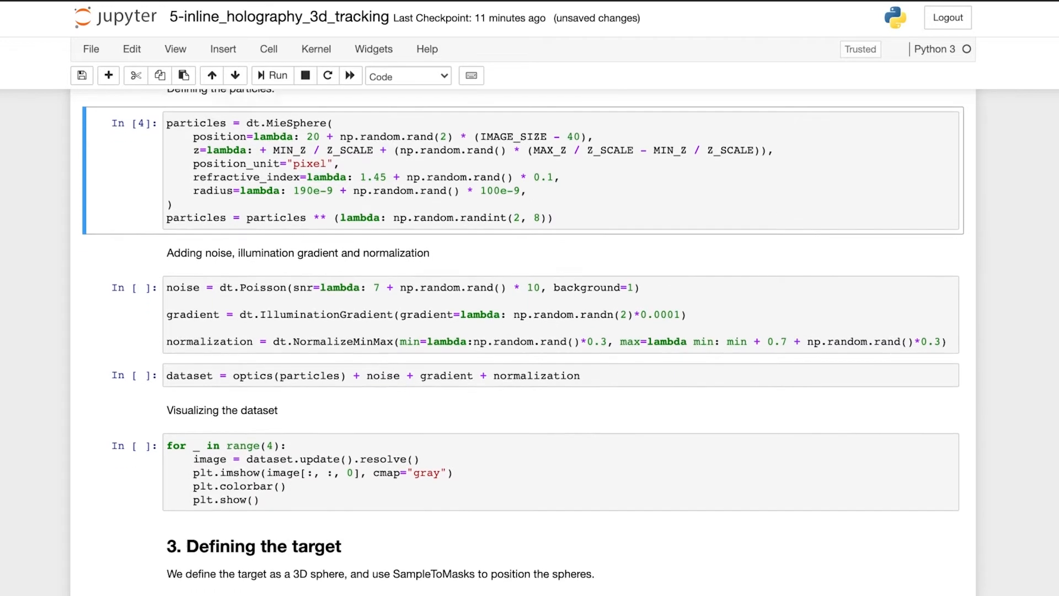
pyautogui.scroll(-3)
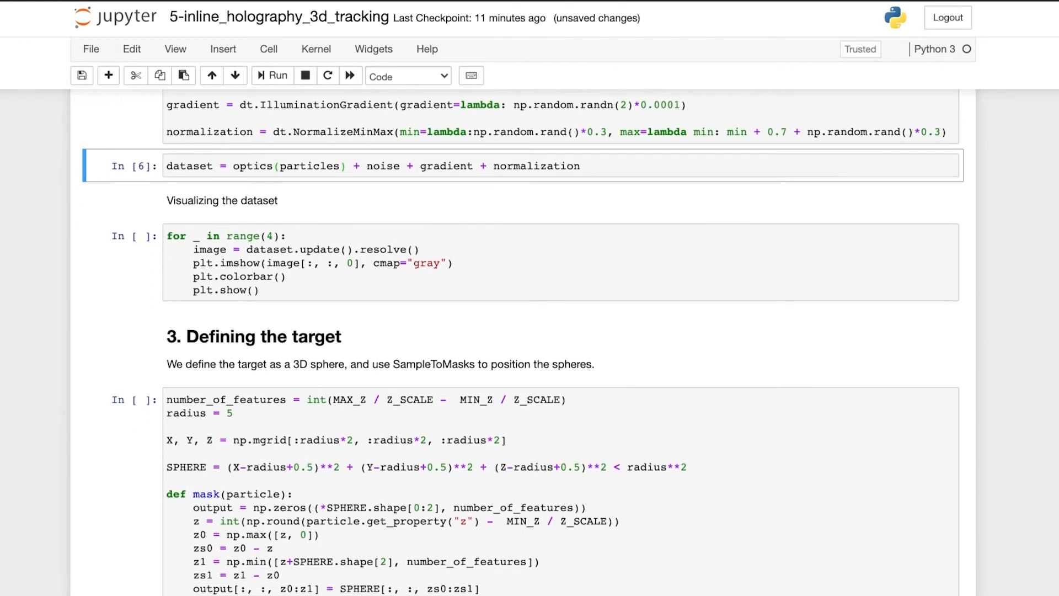
# Run the visualization cell and scroll through the grey-scale simulated hologram images
pyautogui.click(272, 75)
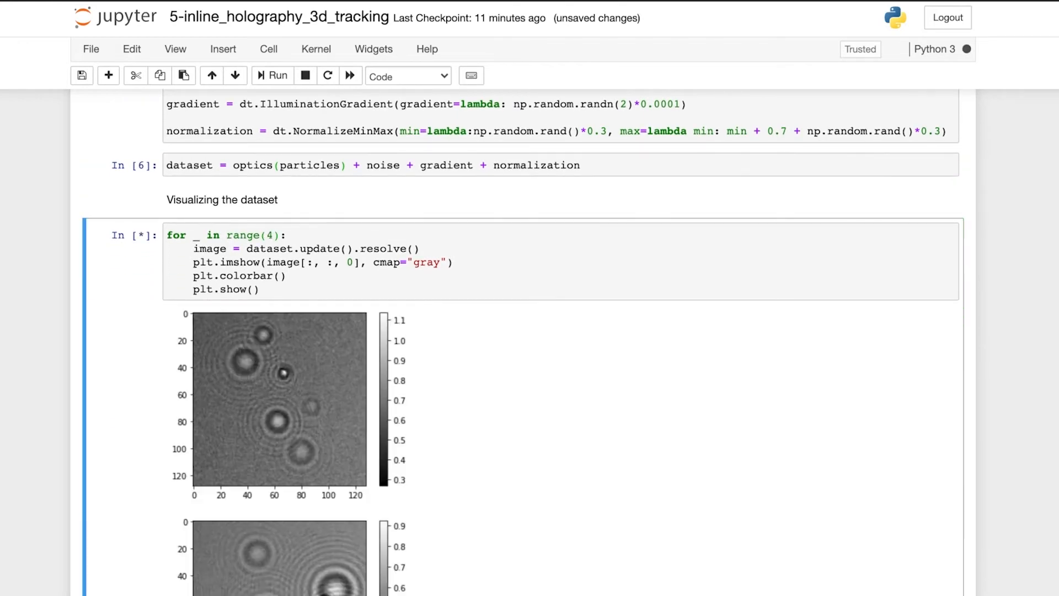
pyautogui.scroll(-3)
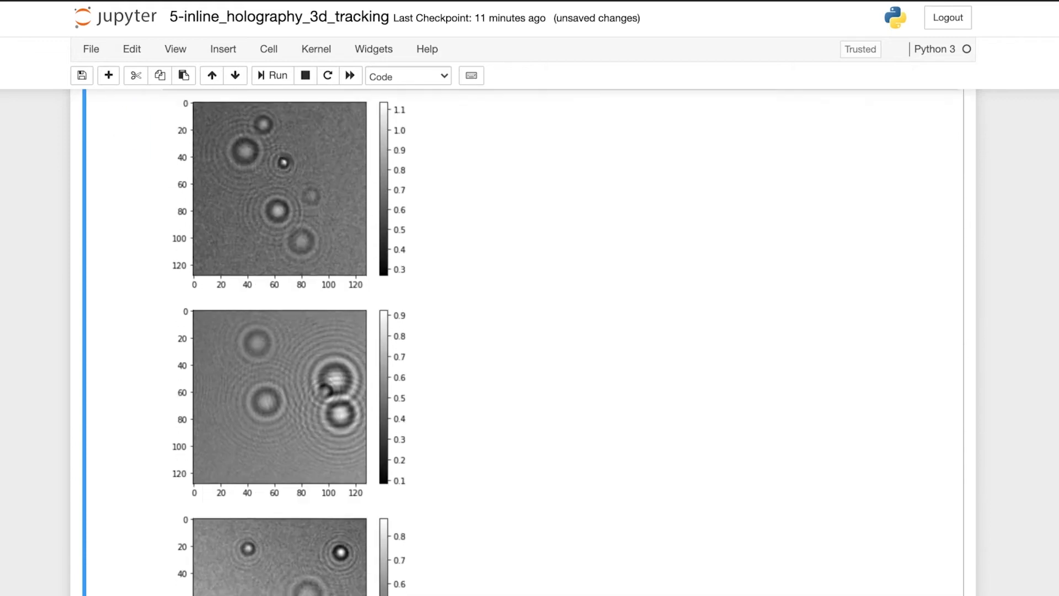
pyautogui.scroll(-3)
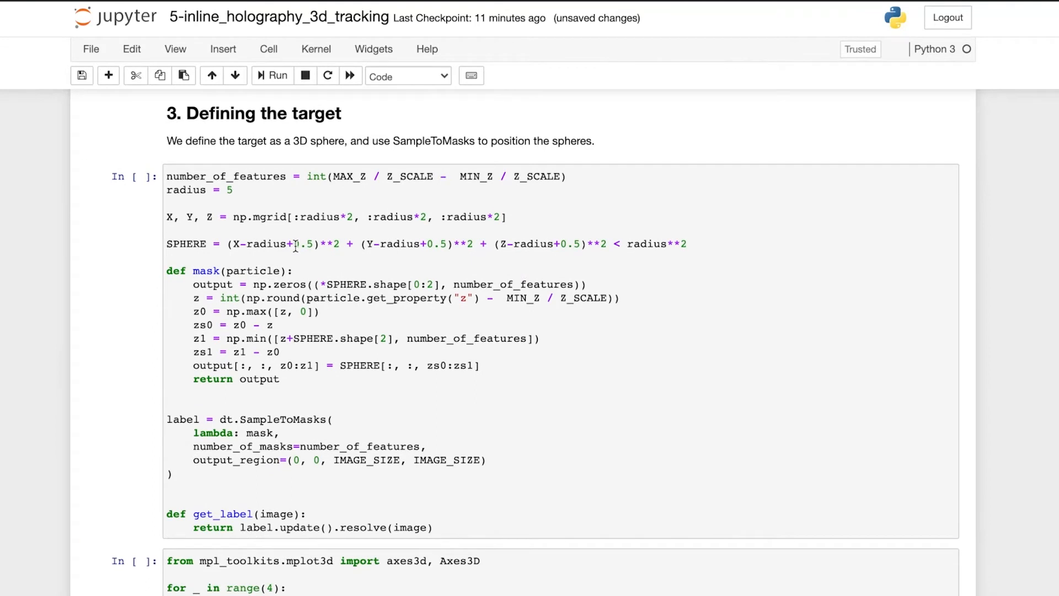
# Run the sphere mask target cell and scroll to section 4, Defining the model
pyautogui.click(272, 75)
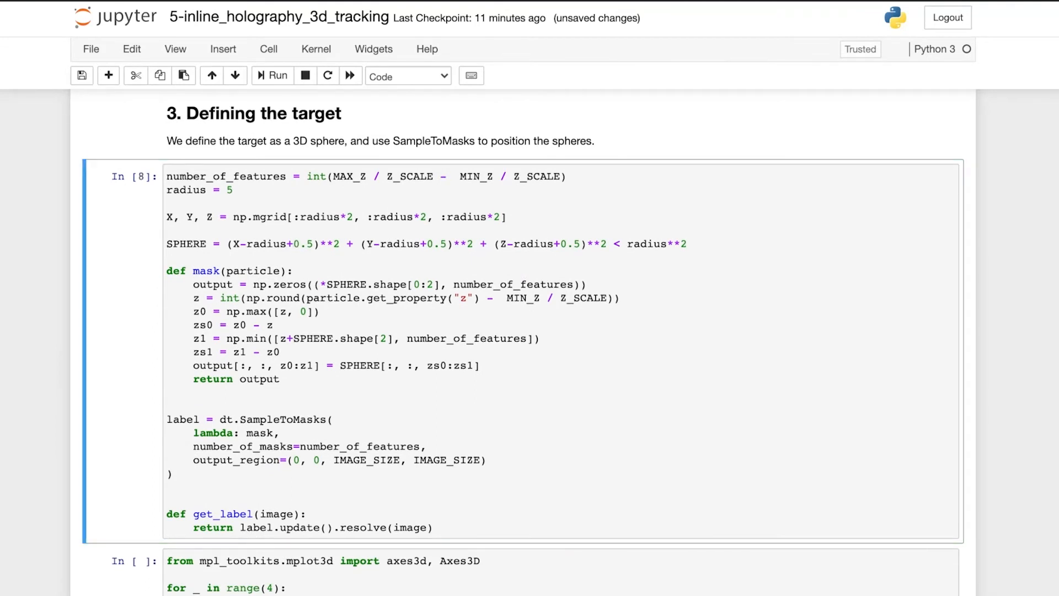
pyautogui.scroll(-3)
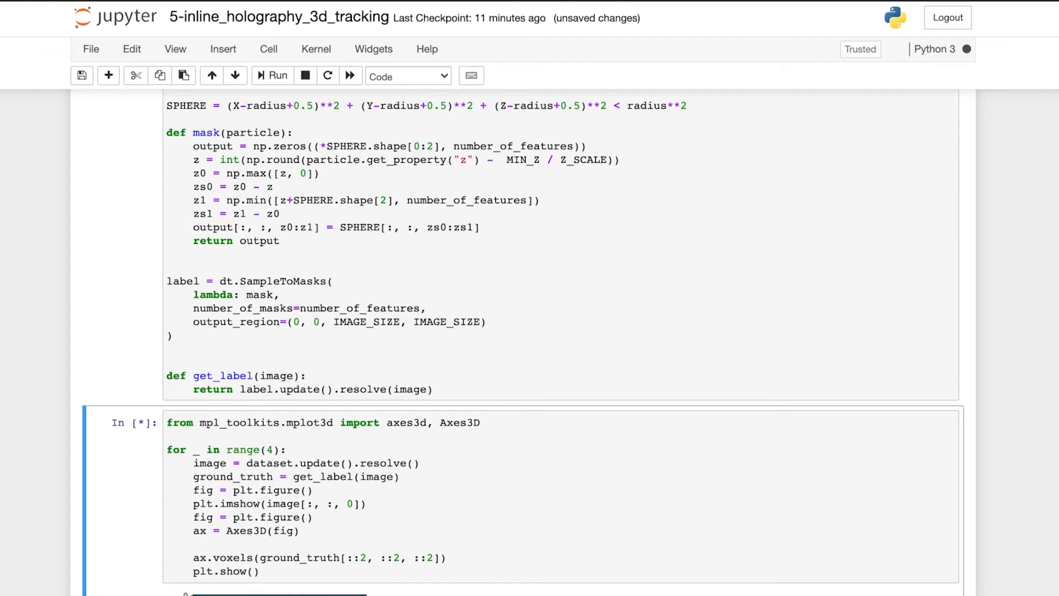
pyautogui.scroll(-3)
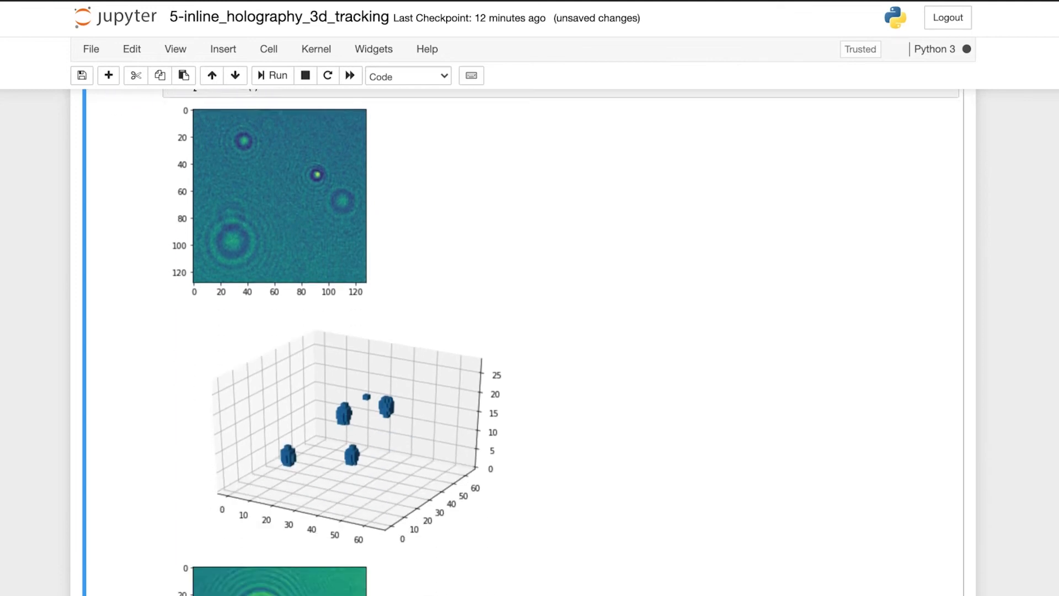
pyautogui.scroll(-3)
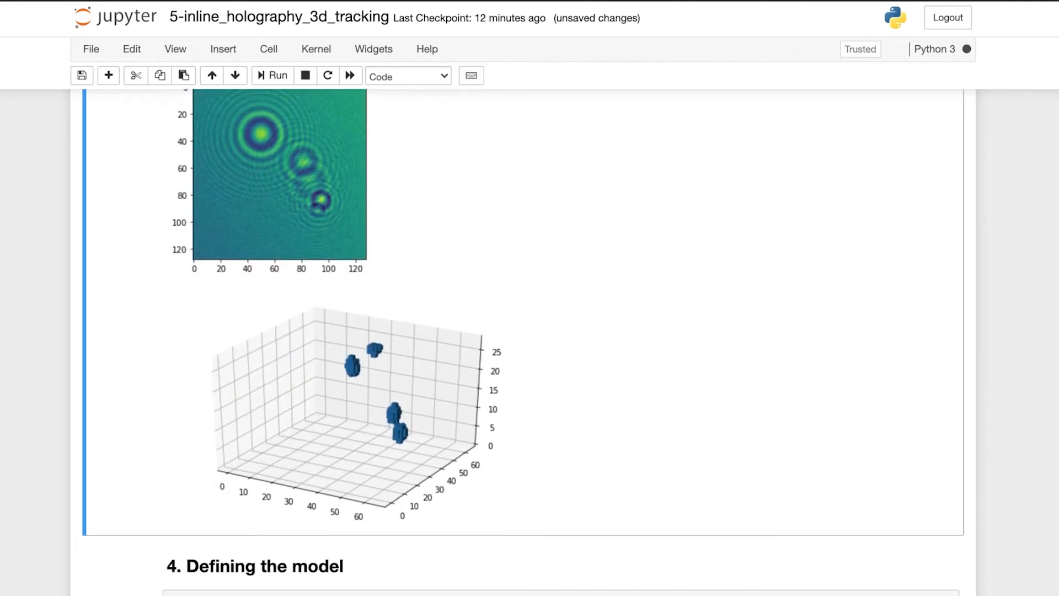
pyautogui.scroll(-3)
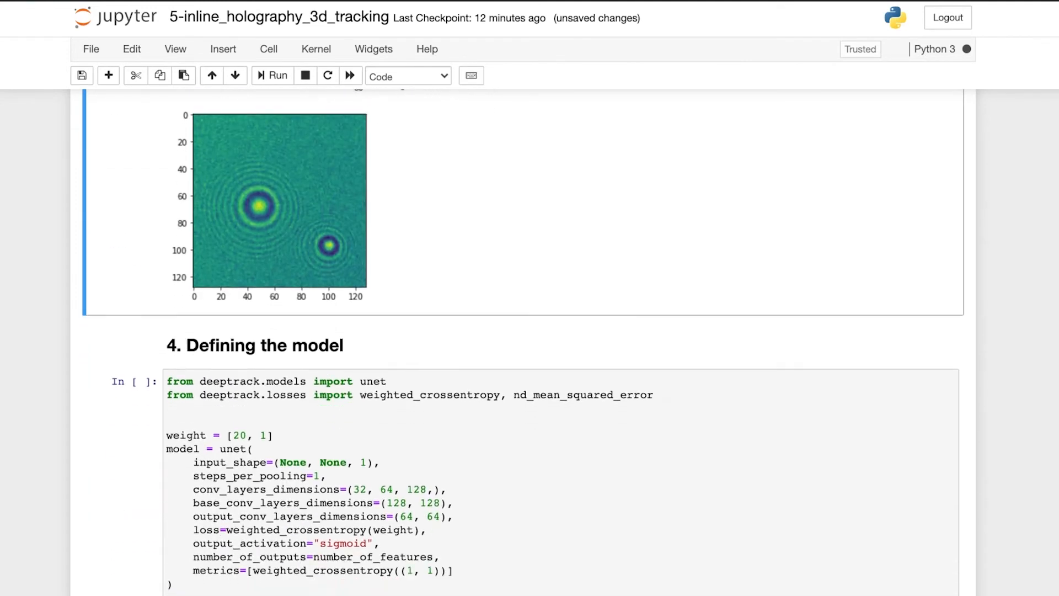
pyautogui.scroll(-3)
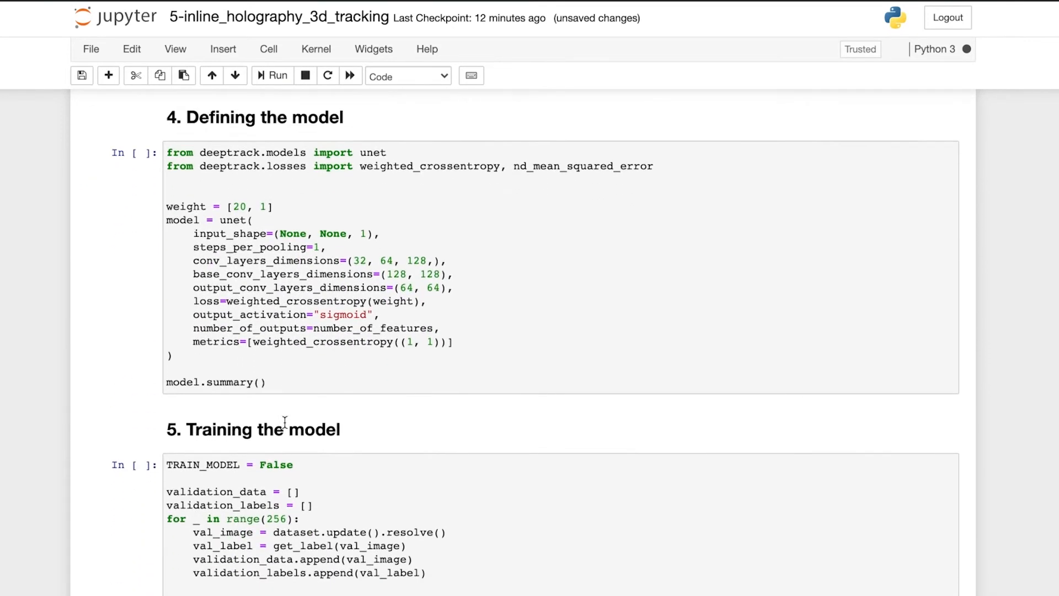
pyautogui.scroll(-3)
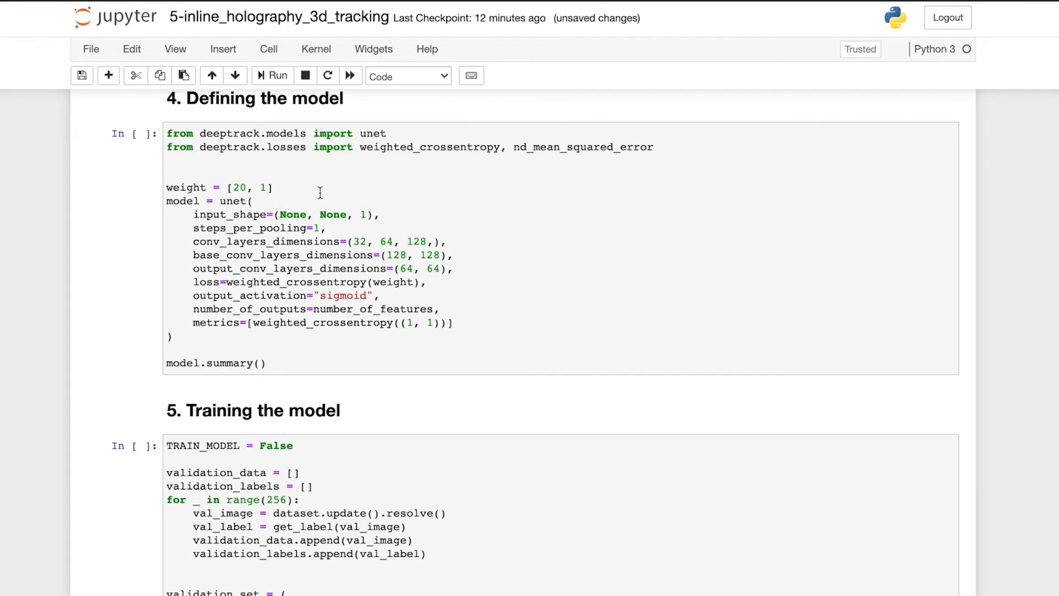
pyautogui.moveTo(359, 214)
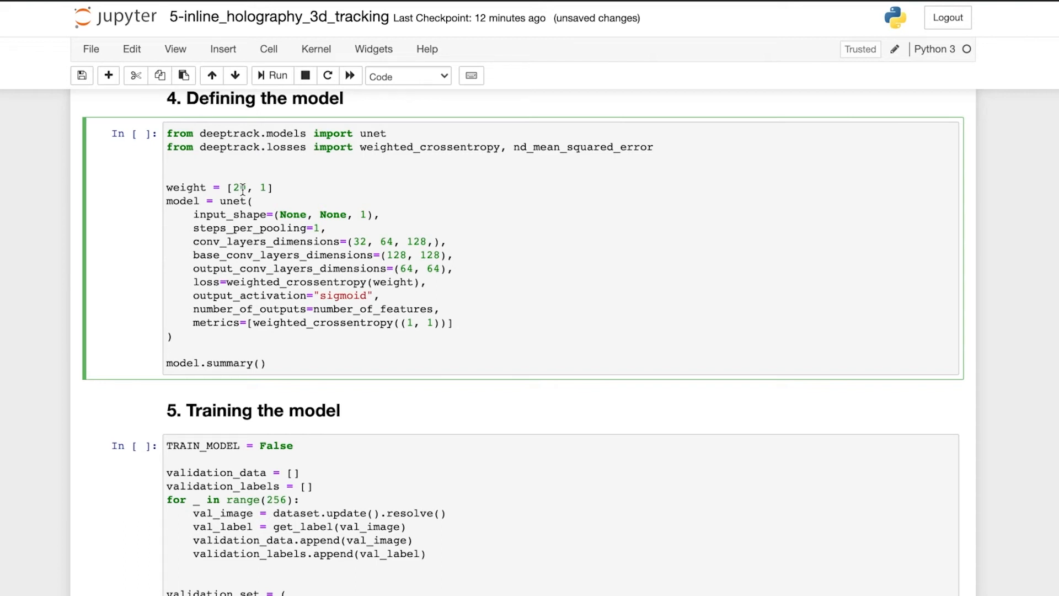
# Run the U-Net definition cell and scroll its summary showing 969,592 parameters
pyautogui.write('0')
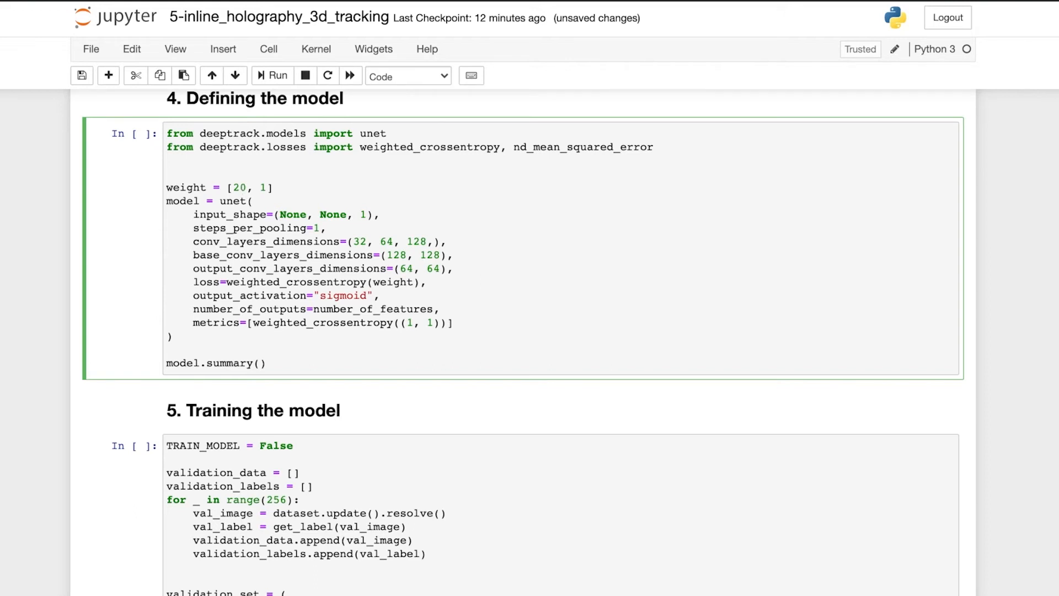
pyautogui.click(272, 75)
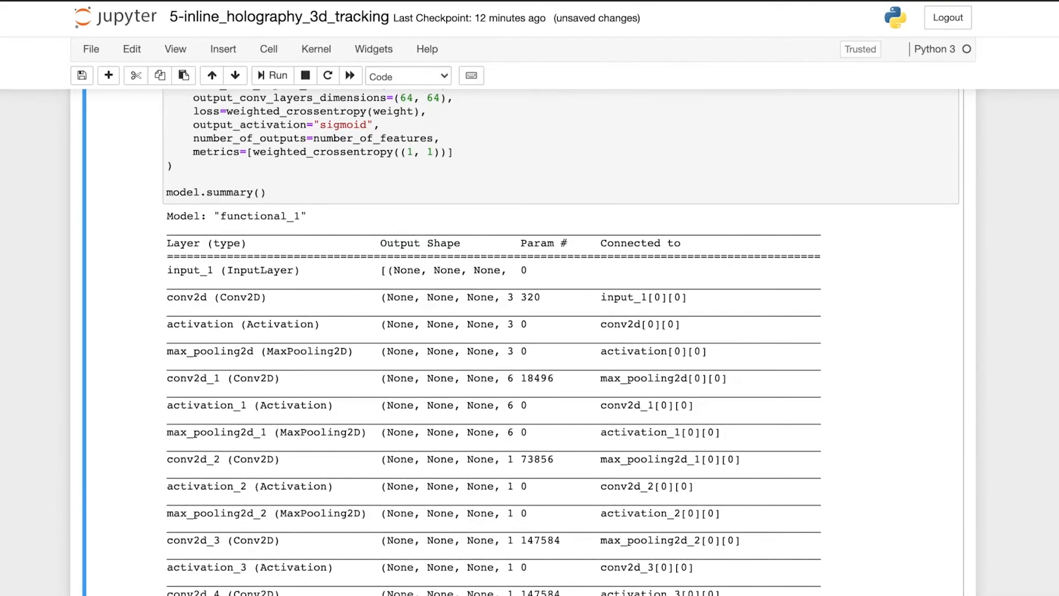
pyautogui.scroll(-3)
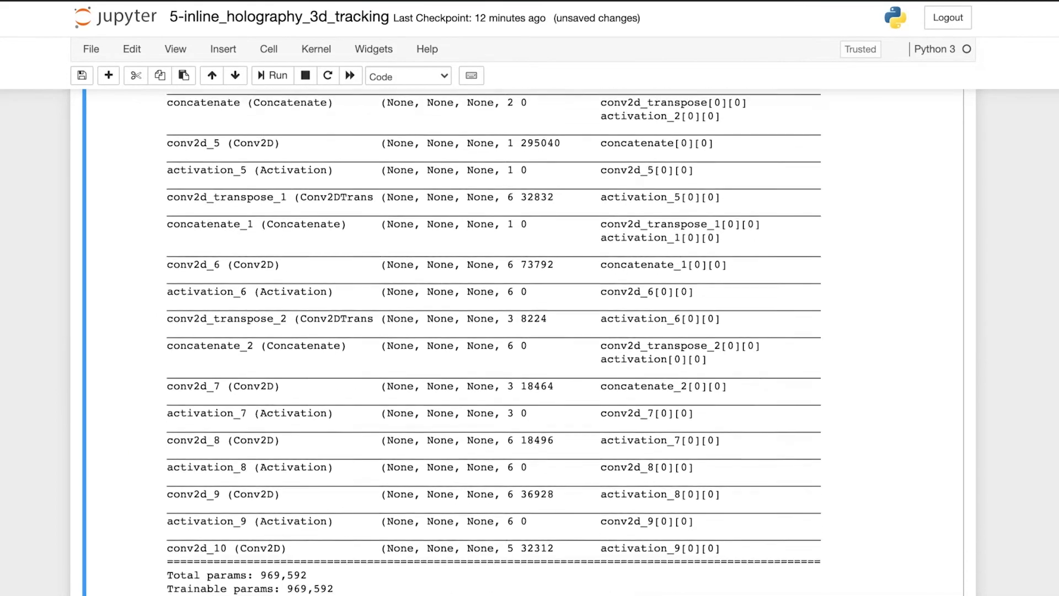
# Change TRAIN_MODEL from False to True in the training cell
pyautogui.scroll(-3)
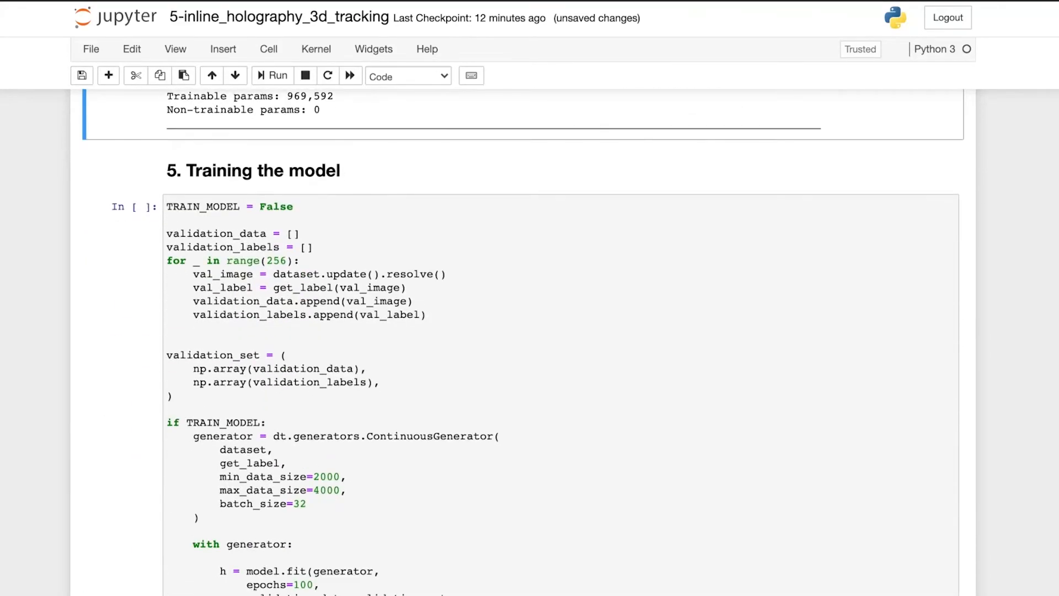
pyautogui.scroll(-3)
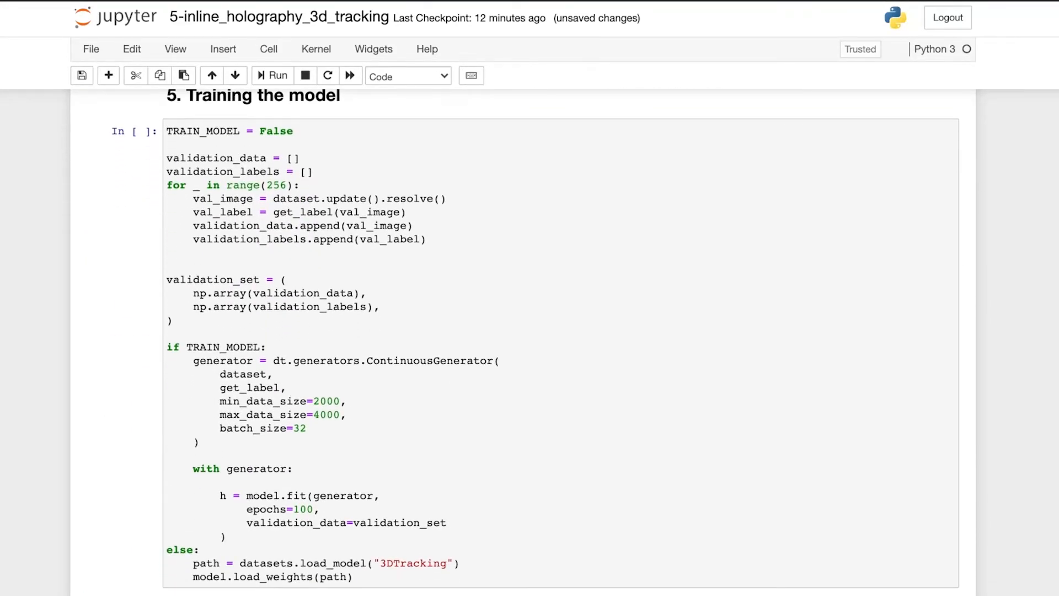
pyautogui.click(291, 131)
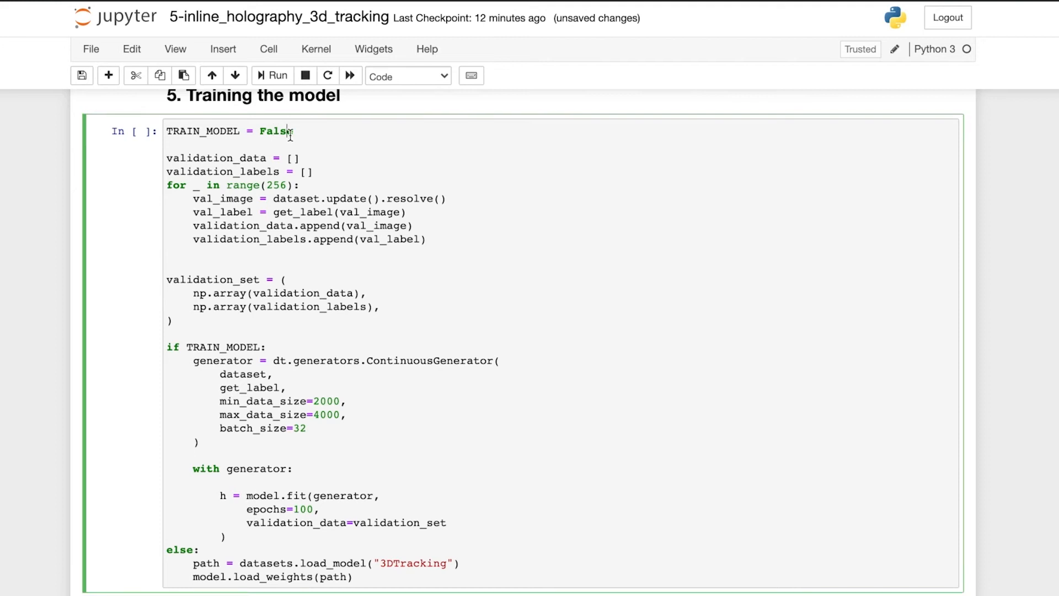
pyautogui.click(271, 75)
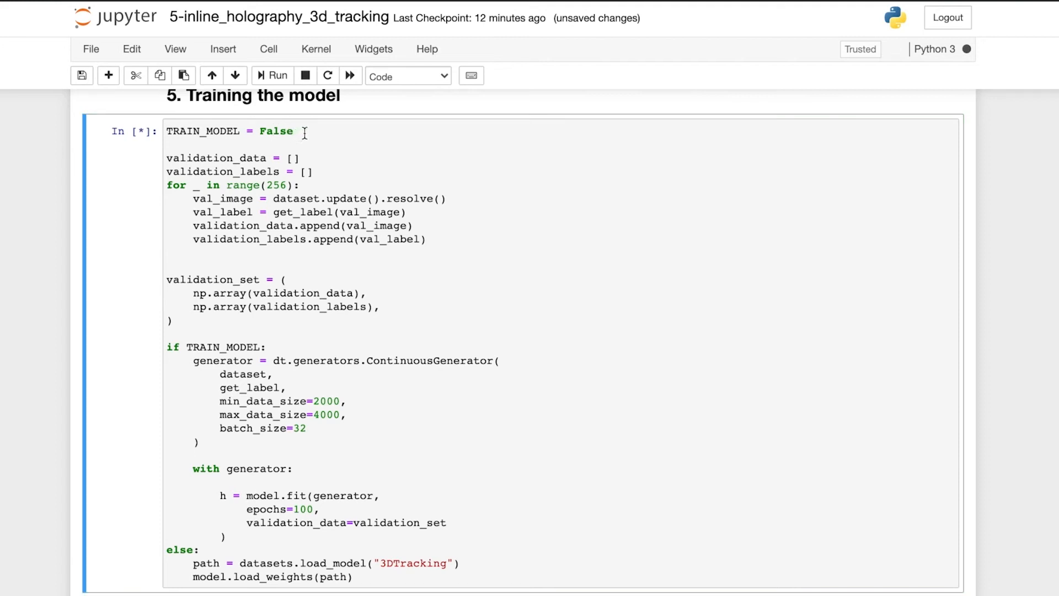
pyautogui.doubleClick(274, 131)
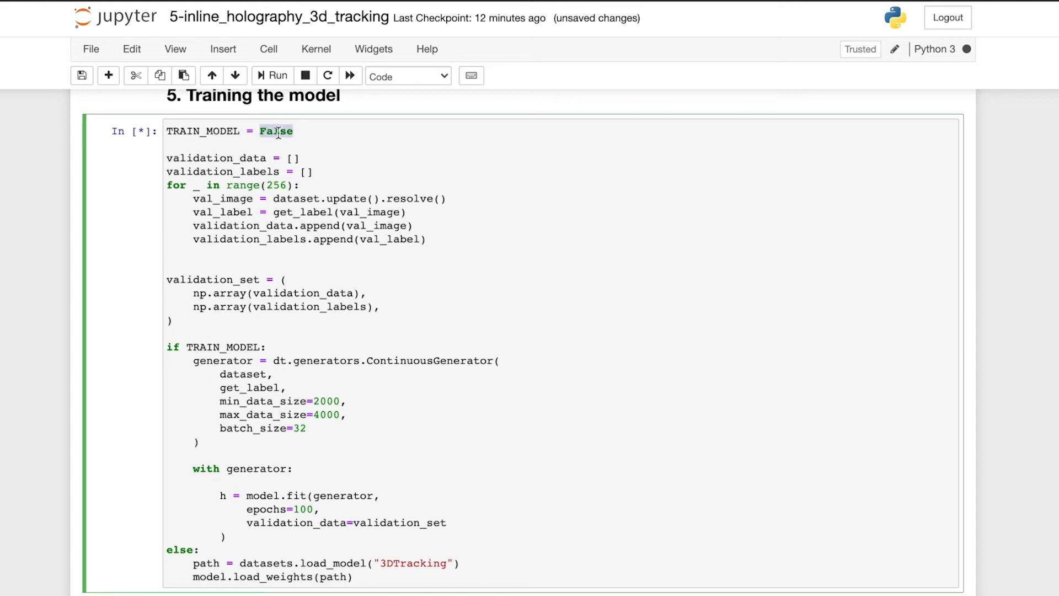
pyautogui.write('True')
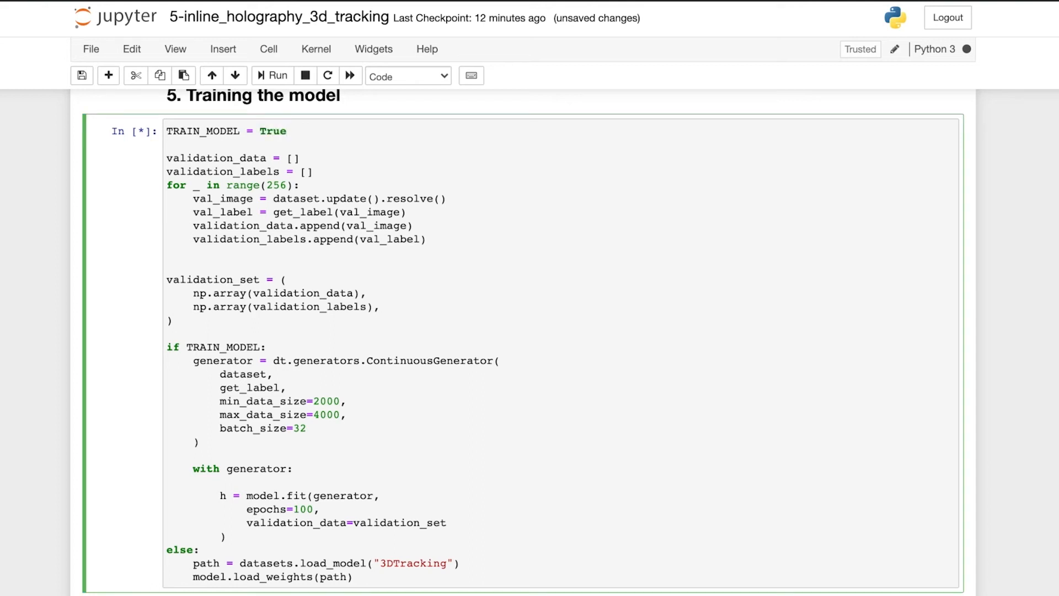
pyautogui.moveTo(279, 158)
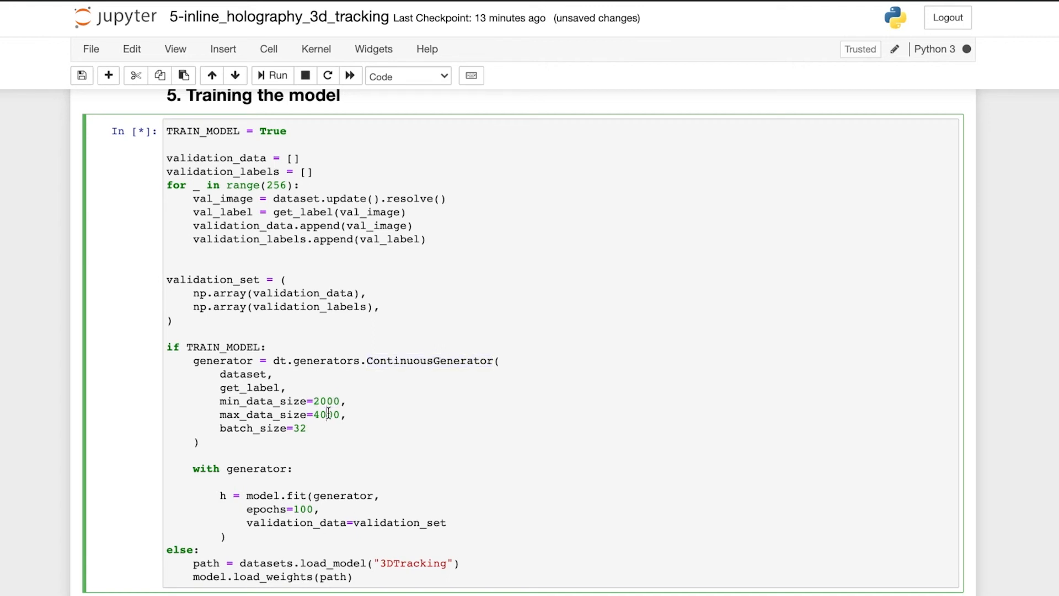
# Highlight max_data_size 4000 and batch_size 32, then start training for 100 epochs
pyautogui.doubleClick(328, 414)
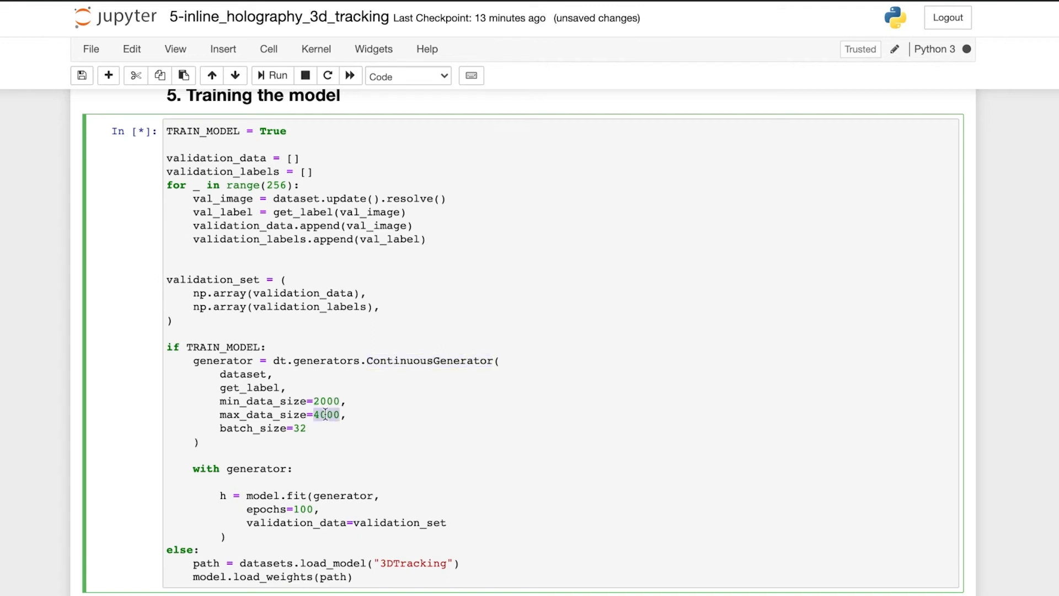
pyautogui.click(271, 75)
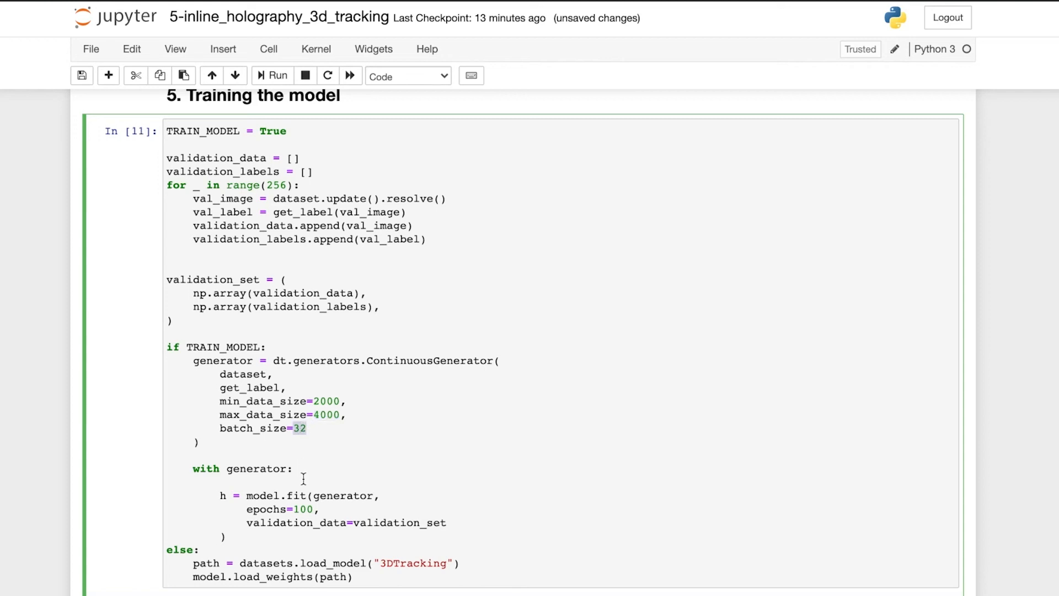
pyautogui.click(271, 75)
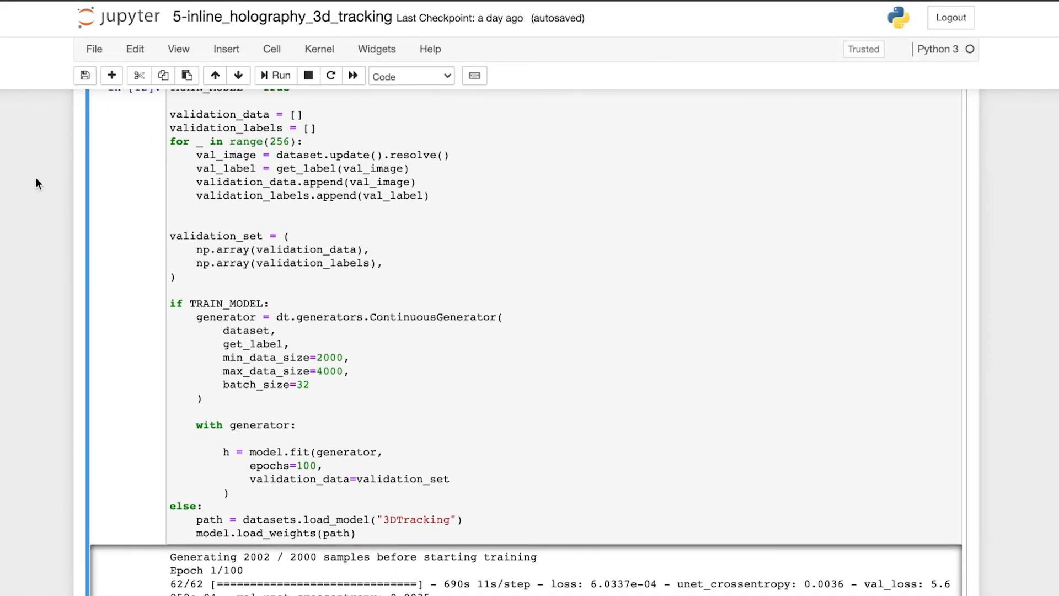
# Scroll the training log down to Epoch 100/100
pyautogui.scroll(-3)
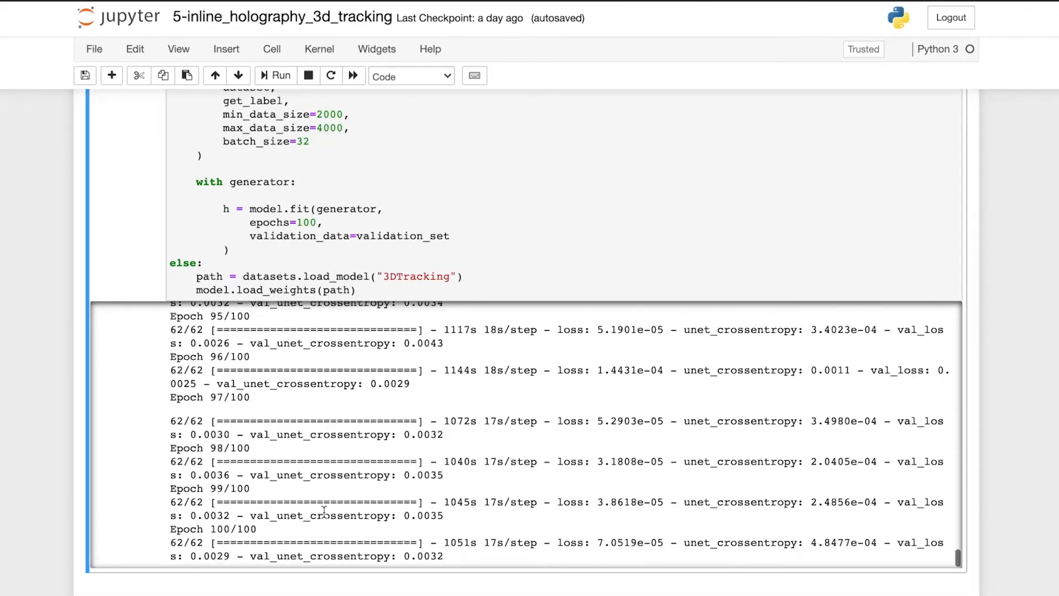
pyautogui.scroll(-3)
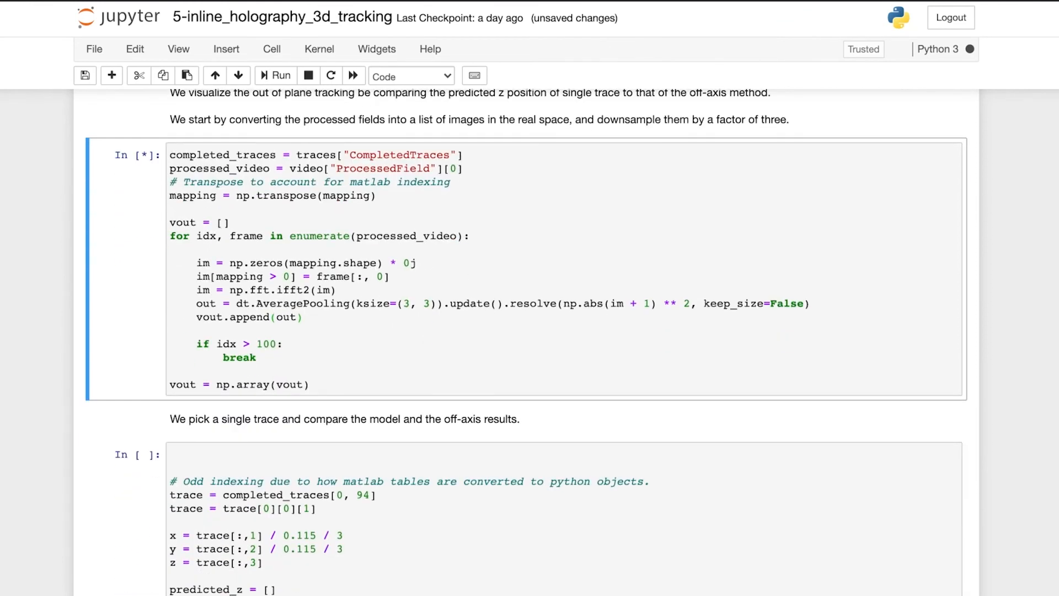
# Scroll to the DeepTrack model vs Off-axis z trace plot
pyautogui.scroll(-3)
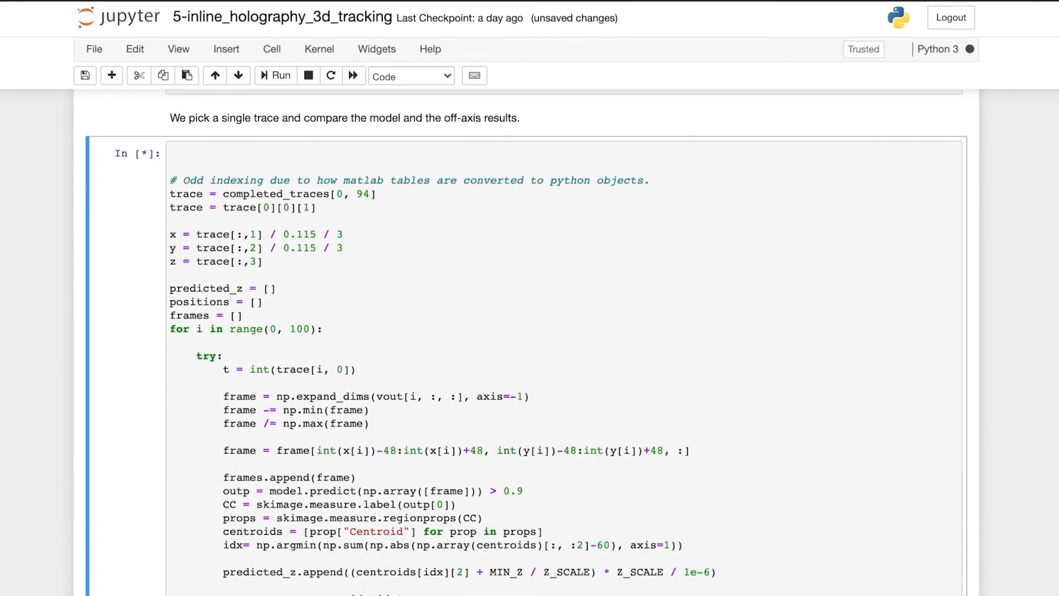
pyautogui.scroll(-3)
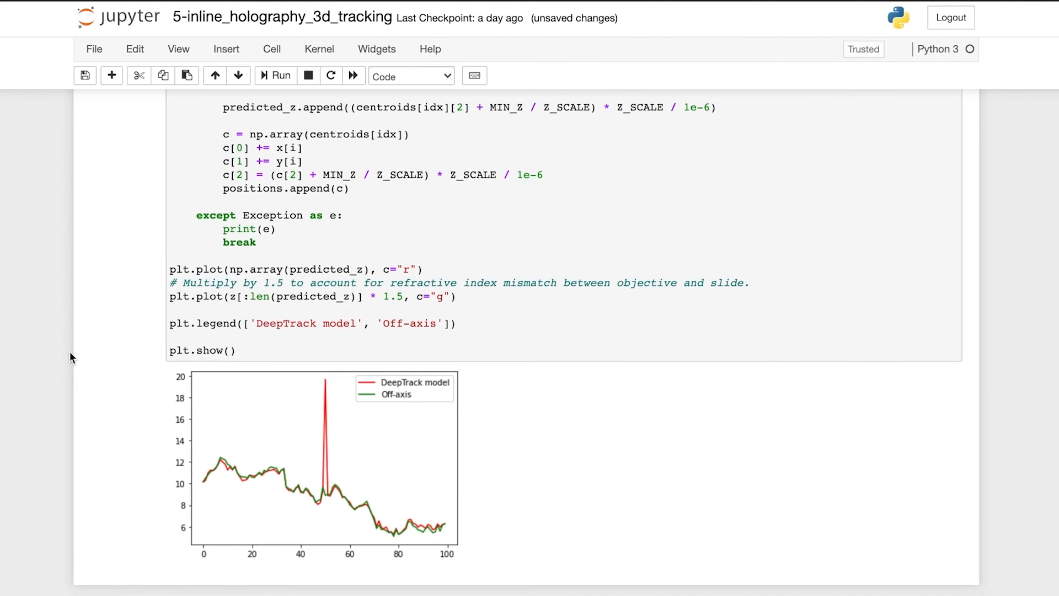